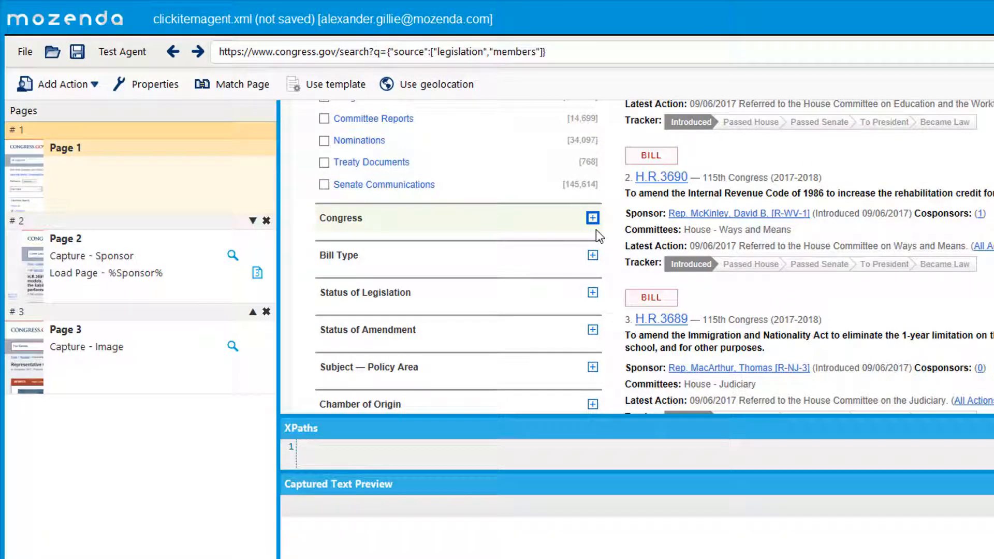
Record a Click Item action expanding the Congress filter section on Page 1
left_click(593, 218)
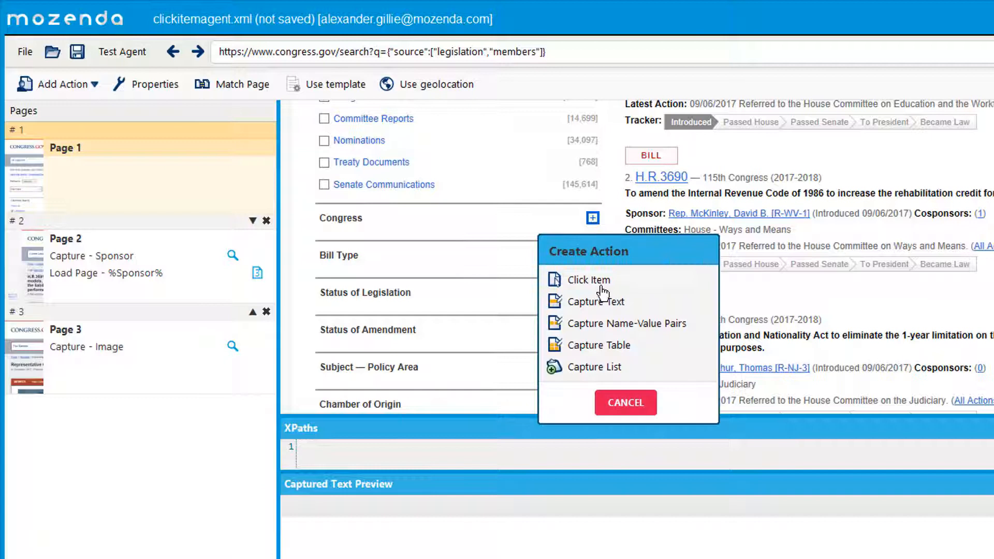
left_click(589, 280)
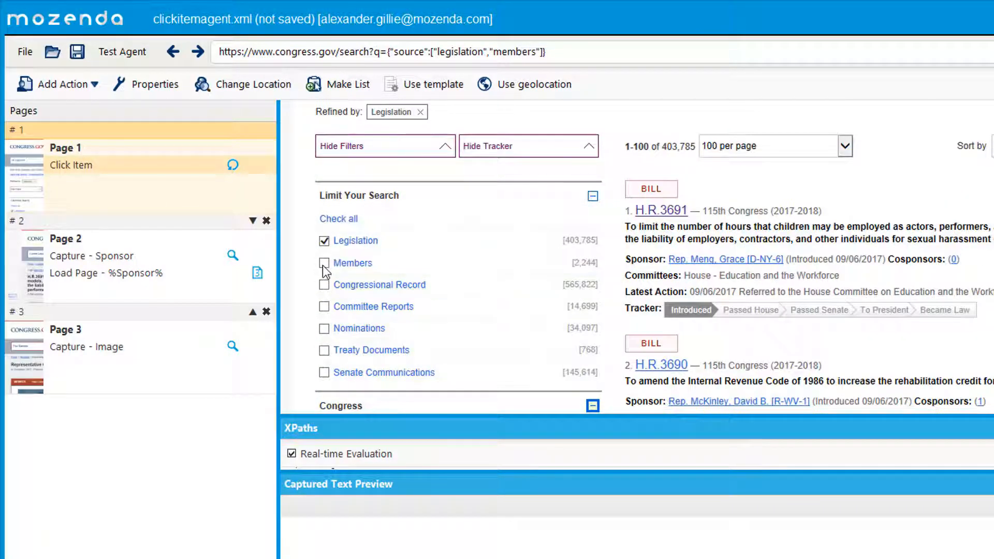
Record a Click Item action ticking the Members checkbox under Limit Your Search
left_click(324, 263)
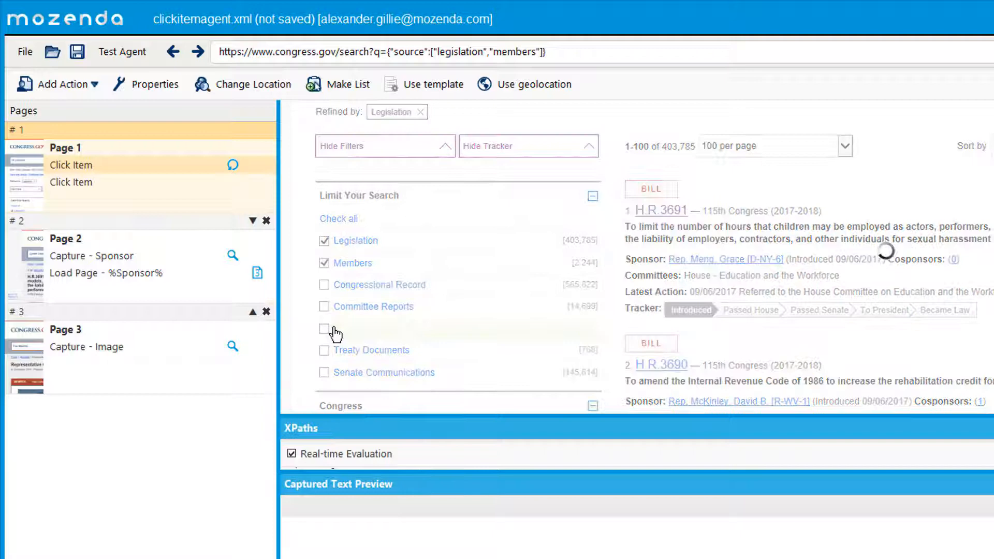
left_click(324, 241)
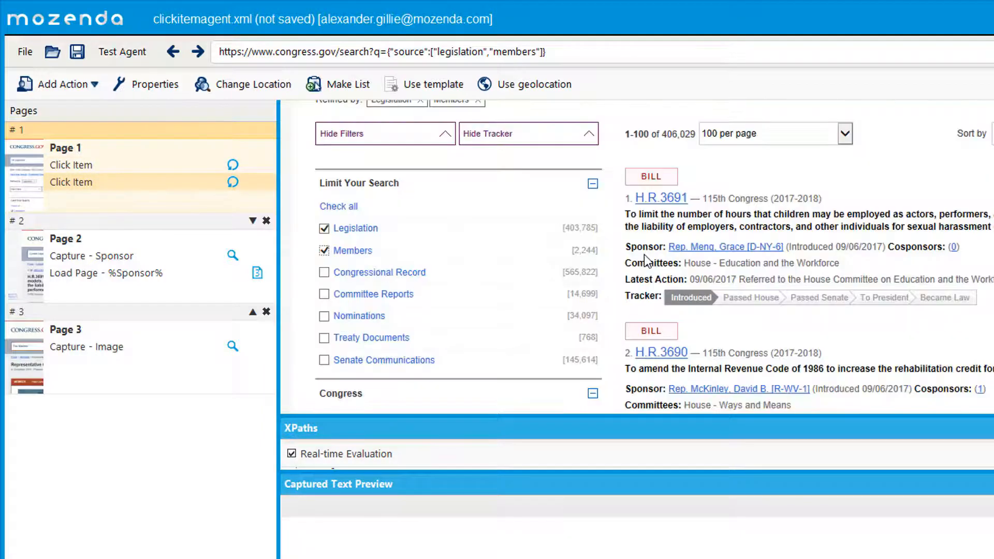
mouse_move(626, 255)
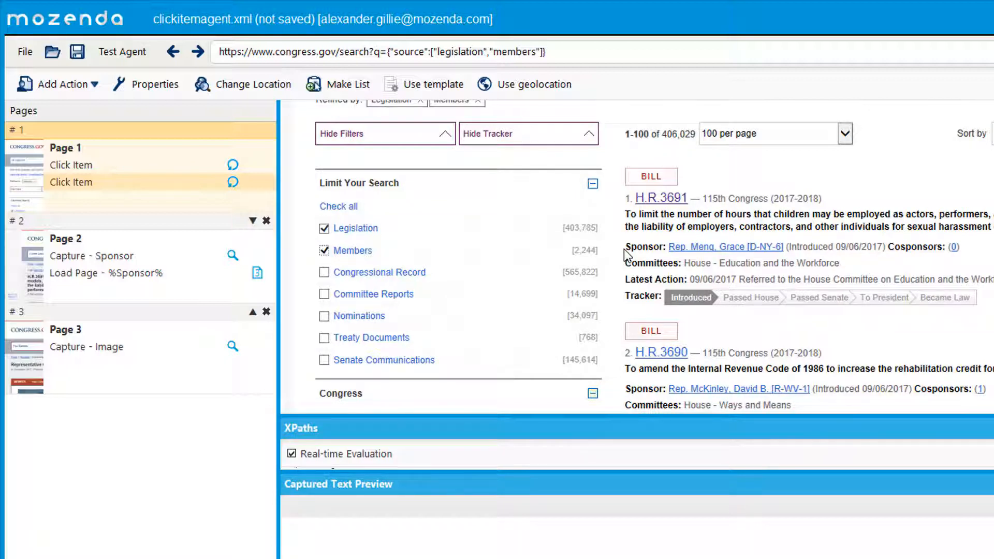
mouse_move(670, 201)
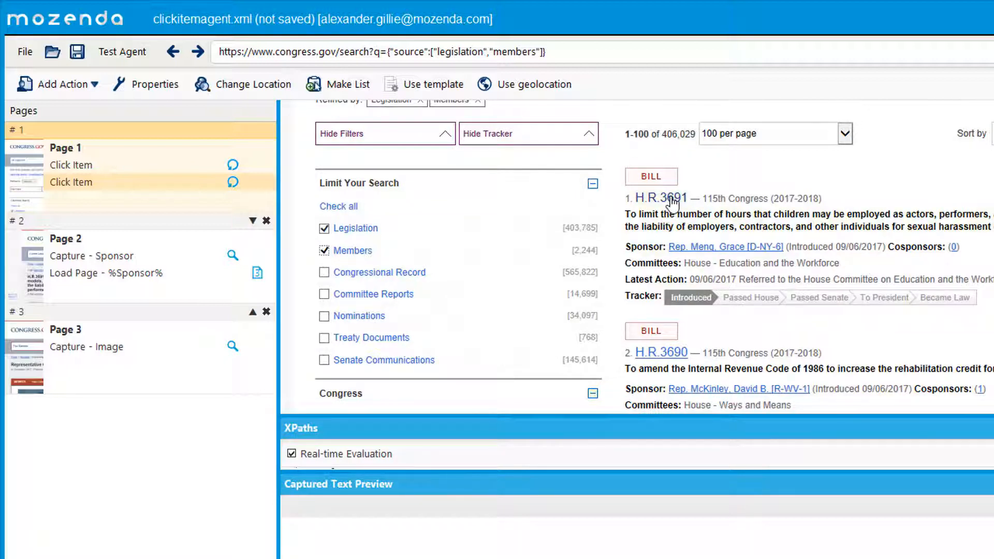
Record a Click Item action on the H.R.3691 bill link, creating Page 4
left_click(661, 198)
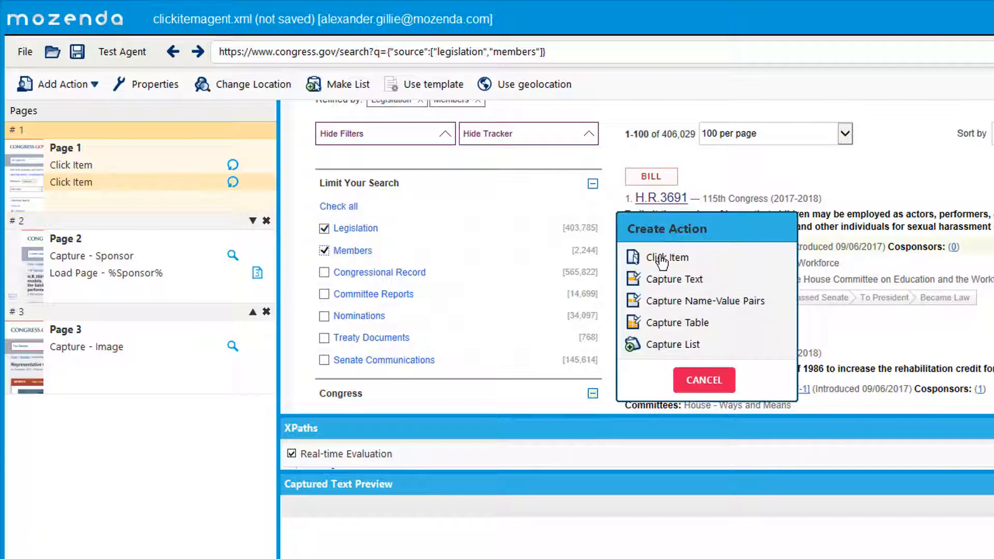
left_click(666, 257)
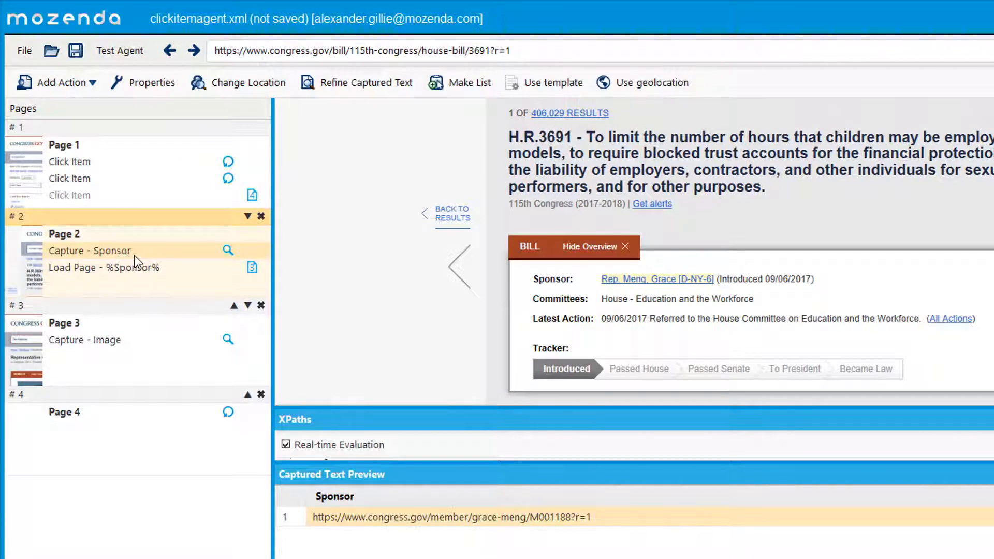
Select the Load Page - %Sponsor% action on Page 2 and start adding a Load New Page action
left_click(104, 268)
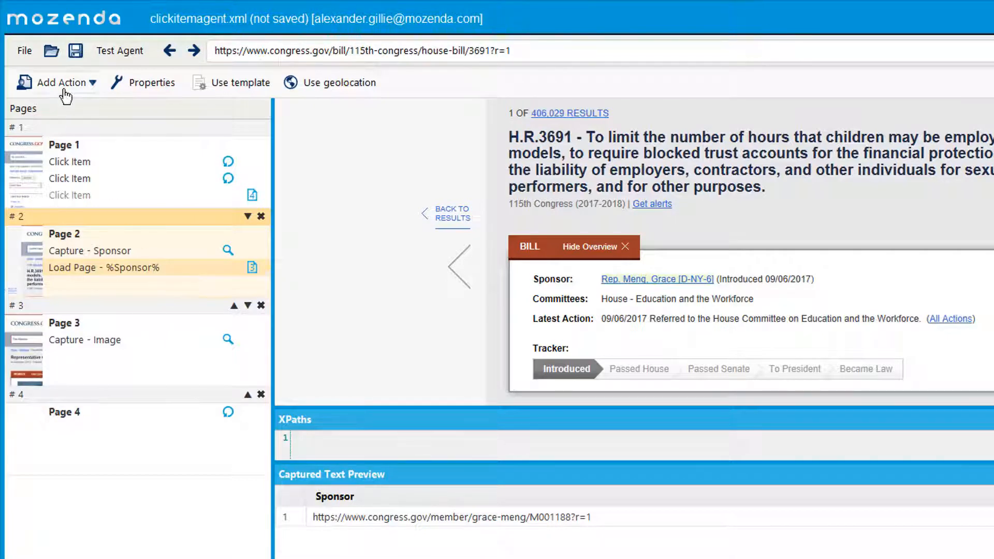
left_click(56, 83)
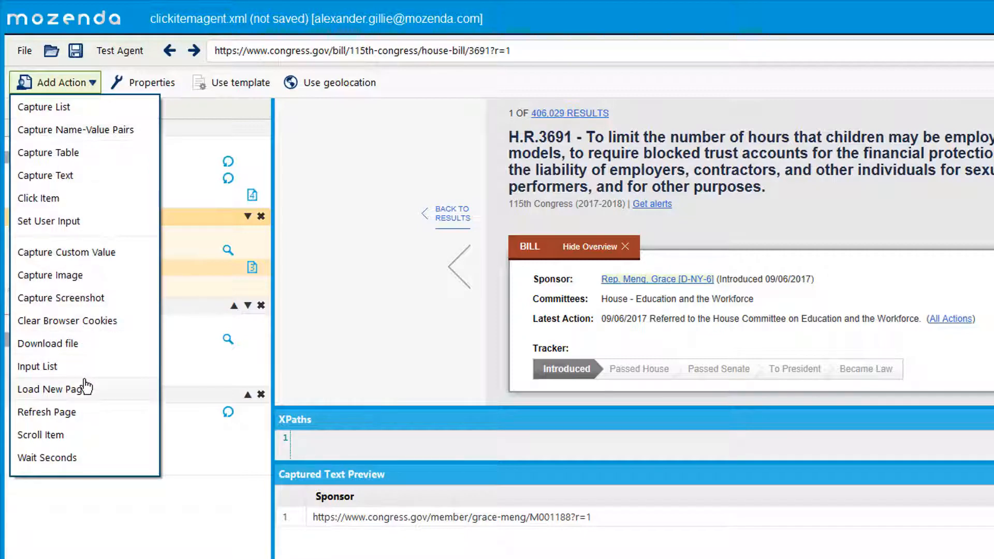
left_click(50, 389)
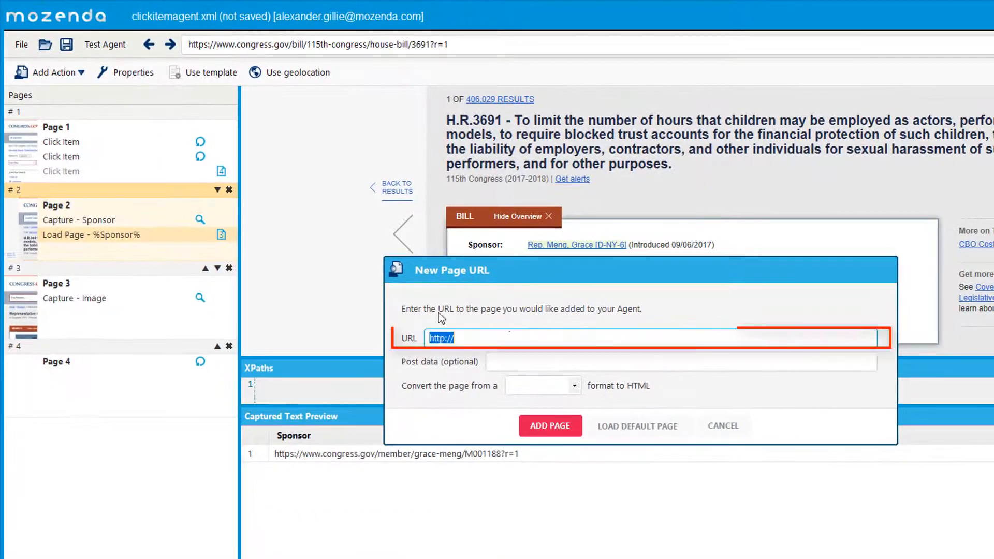
mouse_move(472, 340)
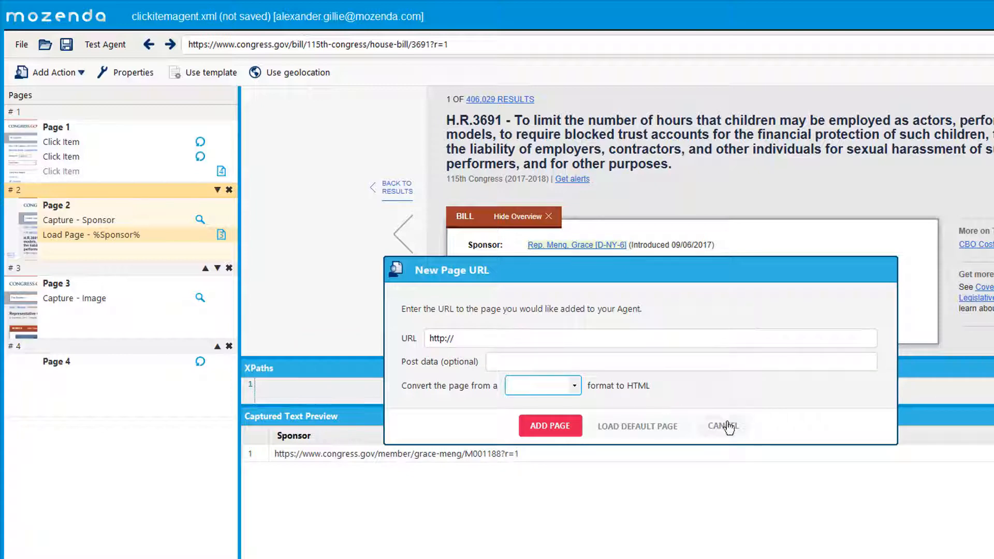
Cancel the New Page URL dialog, leaving the four pages unchanged
left_click(722, 426)
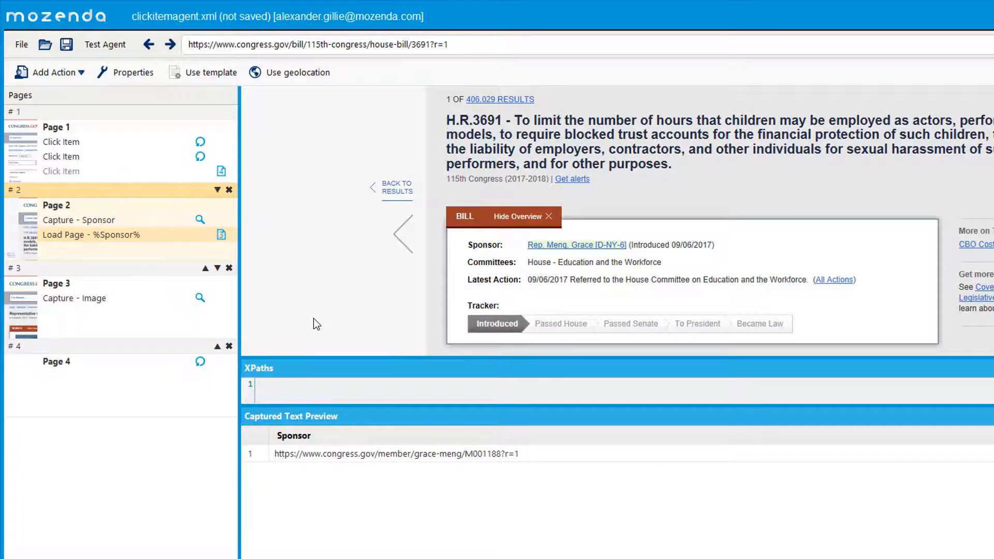
right_click(93, 234)
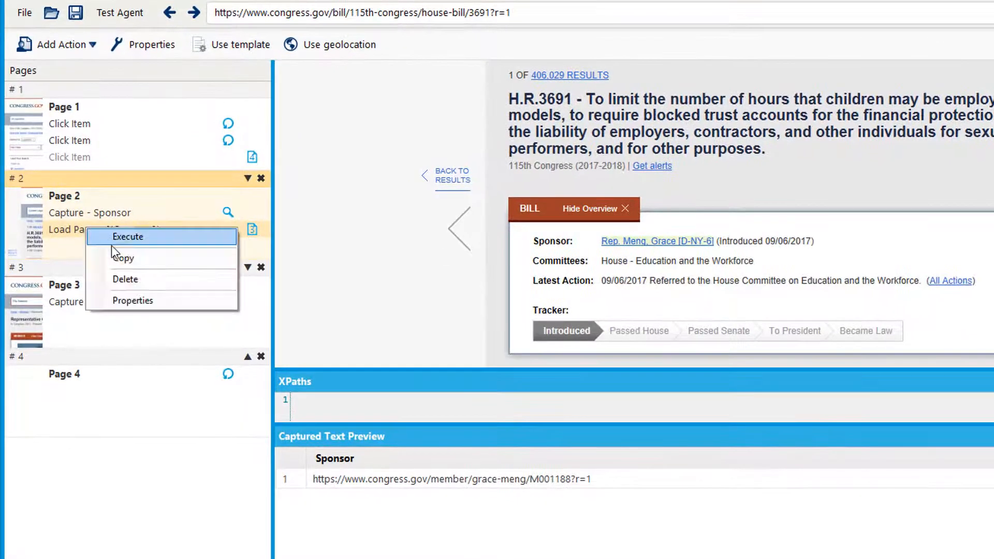
left_click(133, 301)
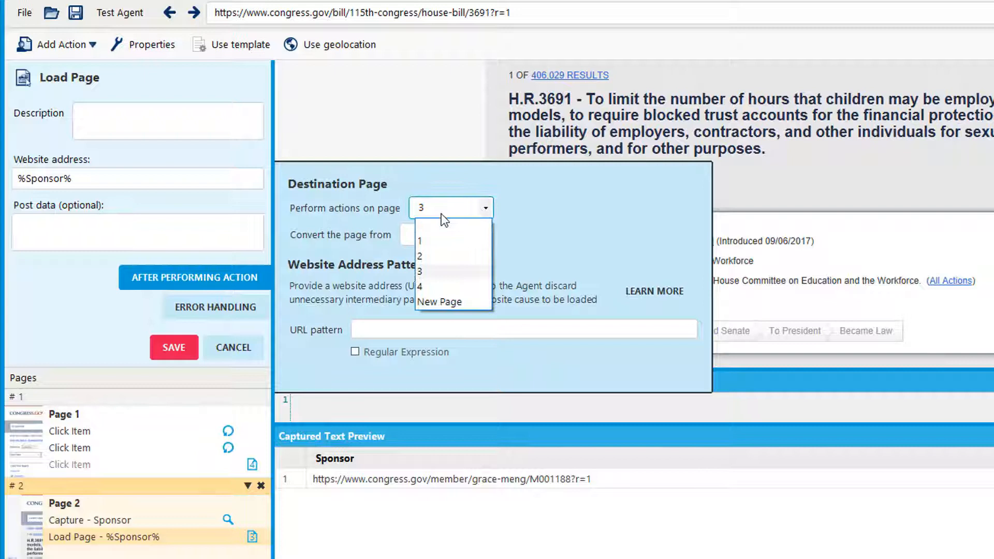
mouse_move(327, 333)
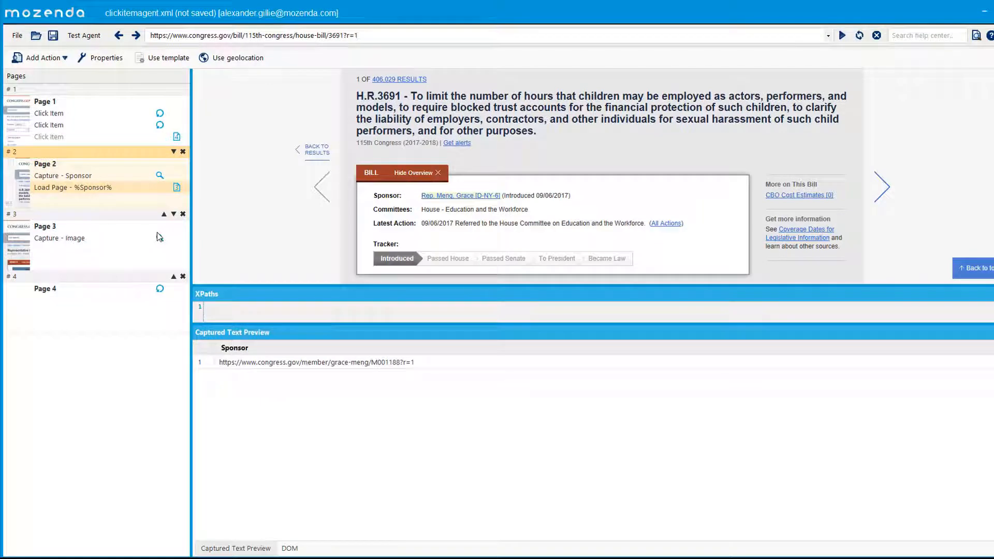
mouse_move(407, 268)
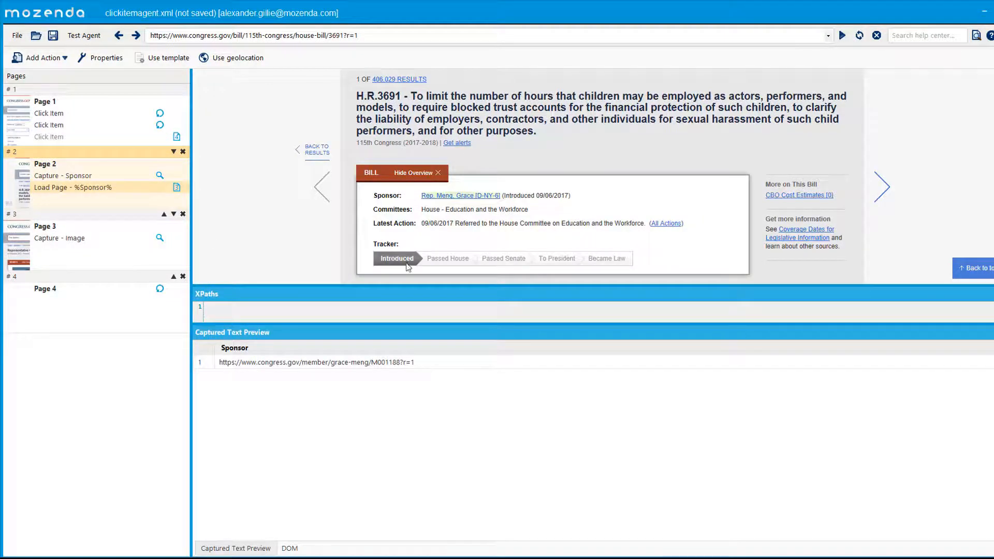